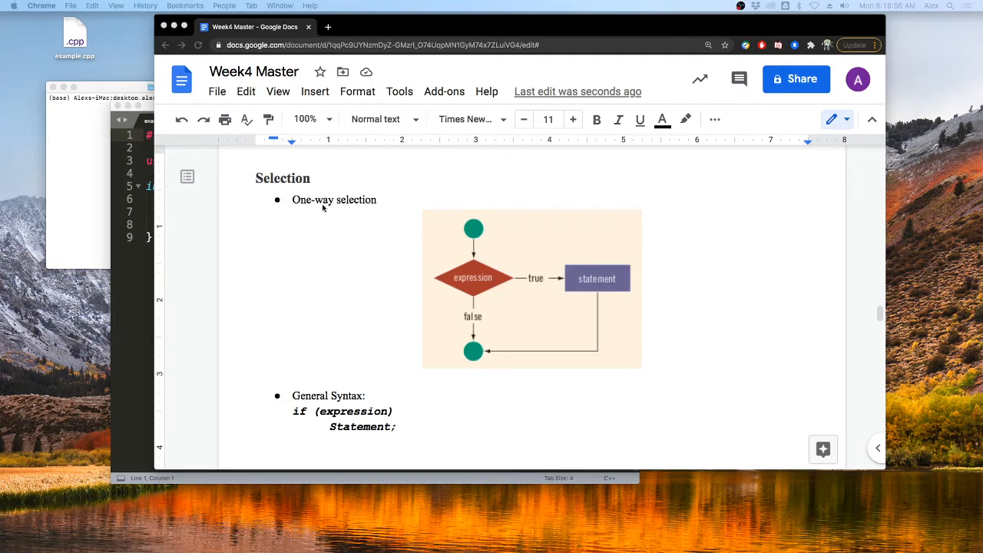
{"action": "mouse_move", "coordinate": [333, 205]}
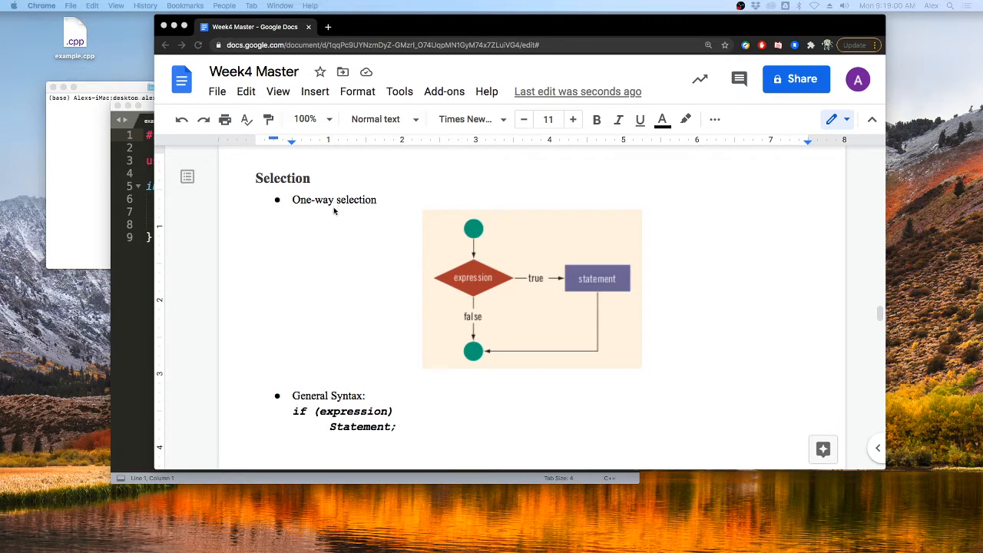
{"action": "mouse_move", "coordinate": [412, 222]}
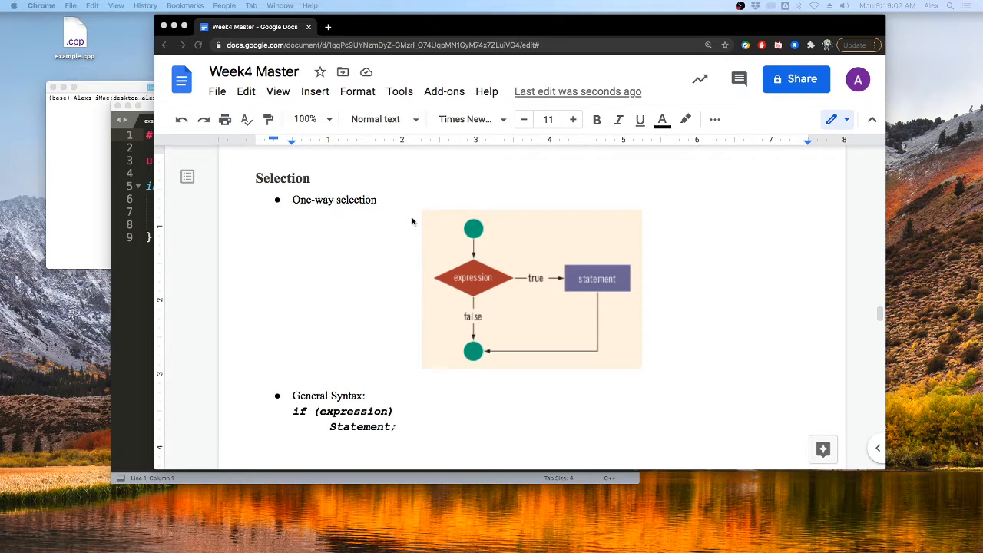
{"action": "mouse_move", "coordinate": [497, 281]}
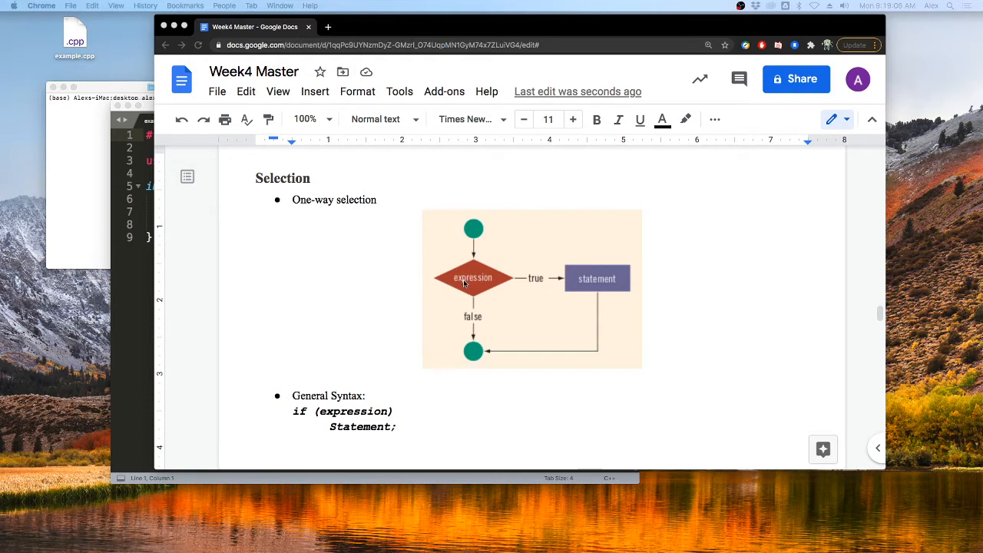
{"action": "mouse_move", "coordinate": [479, 257]}
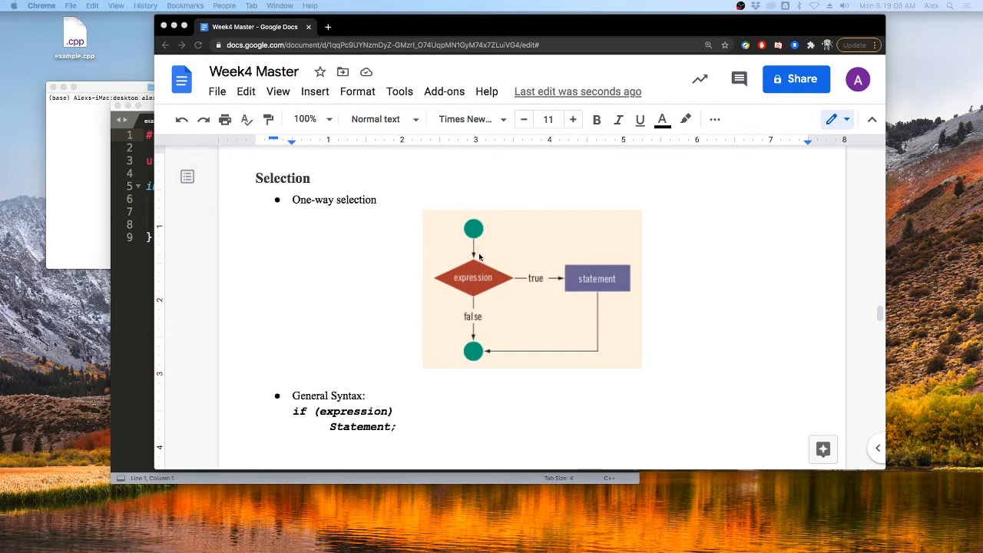
{"action": "mouse_move", "coordinate": [491, 284]}
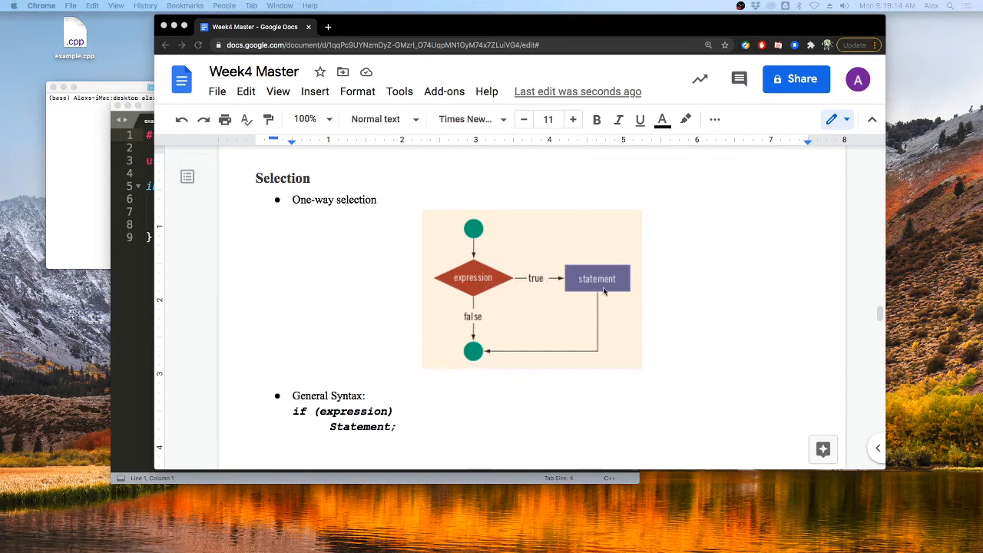
{"action": "mouse_move", "coordinate": [499, 358]}
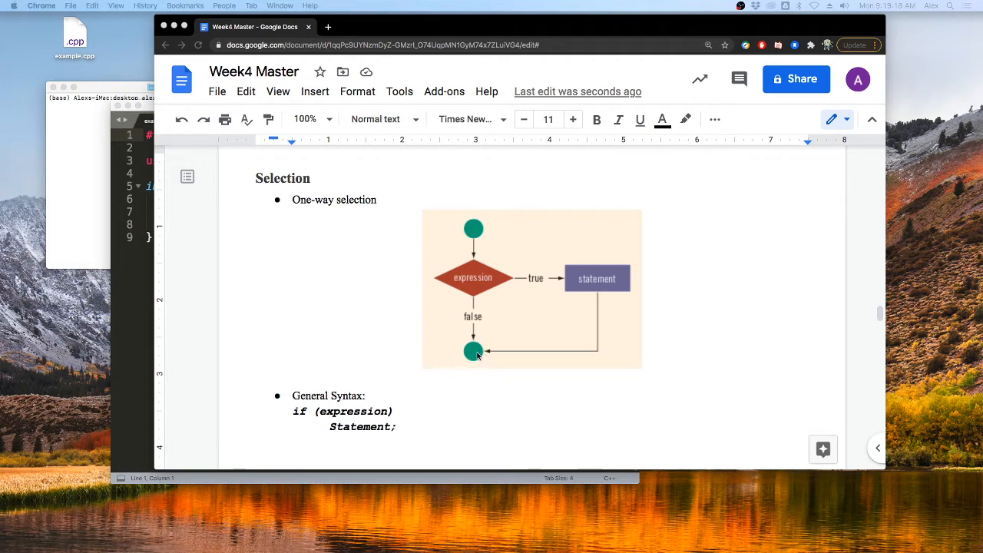
{"action": "mouse_move", "coordinate": [470, 268]}
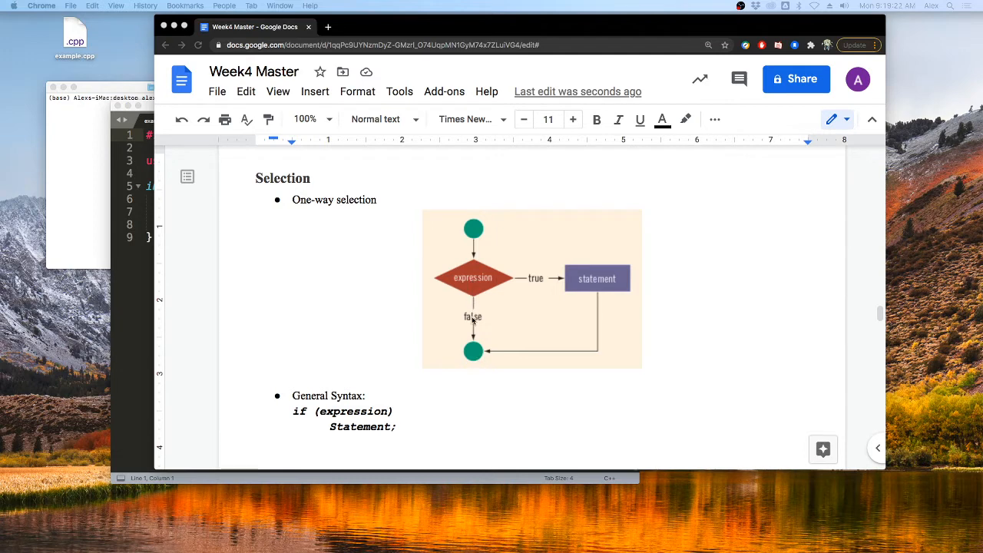
{"action": "mouse_move", "coordinate": [555, 268]}
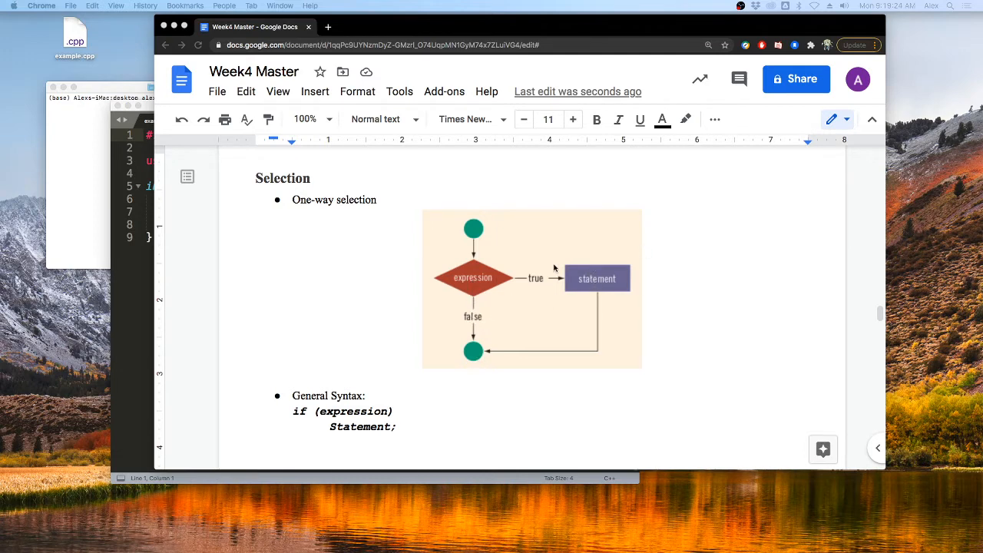
{"action": "mouse_move", "coordinate": [473, 351]}
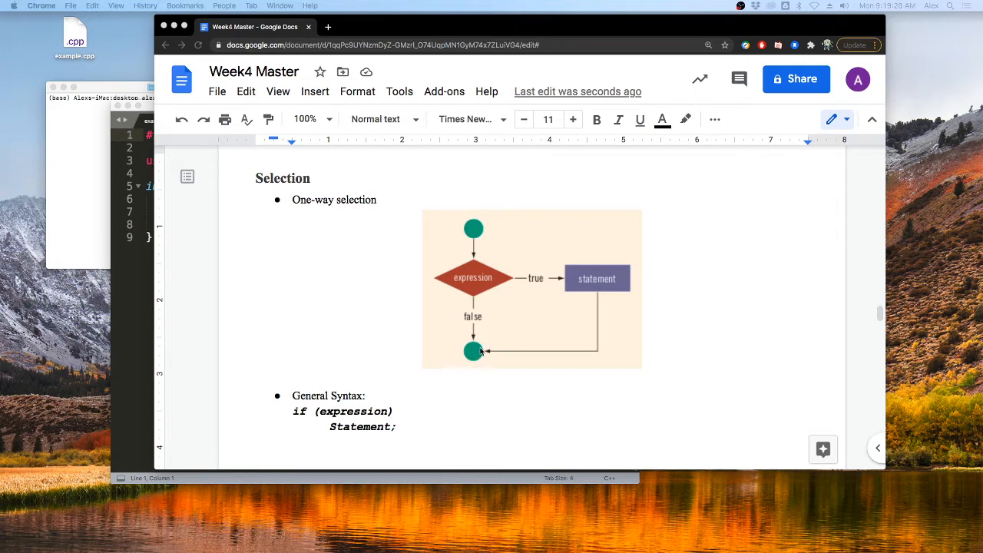
{"action": "mouse_move", "coordinate": [603, 307]}
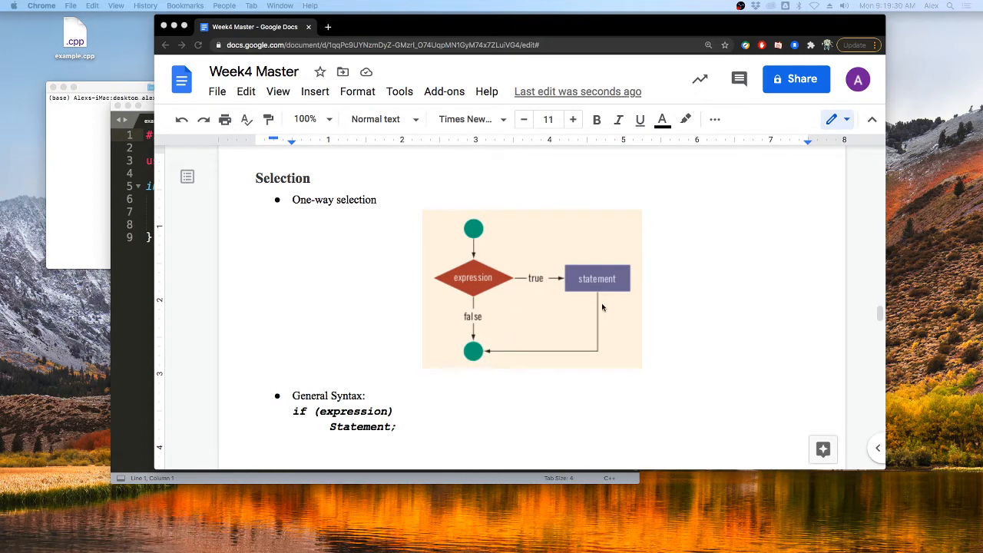
{"action": "mouse_move", "coordinate": [561, 278]}
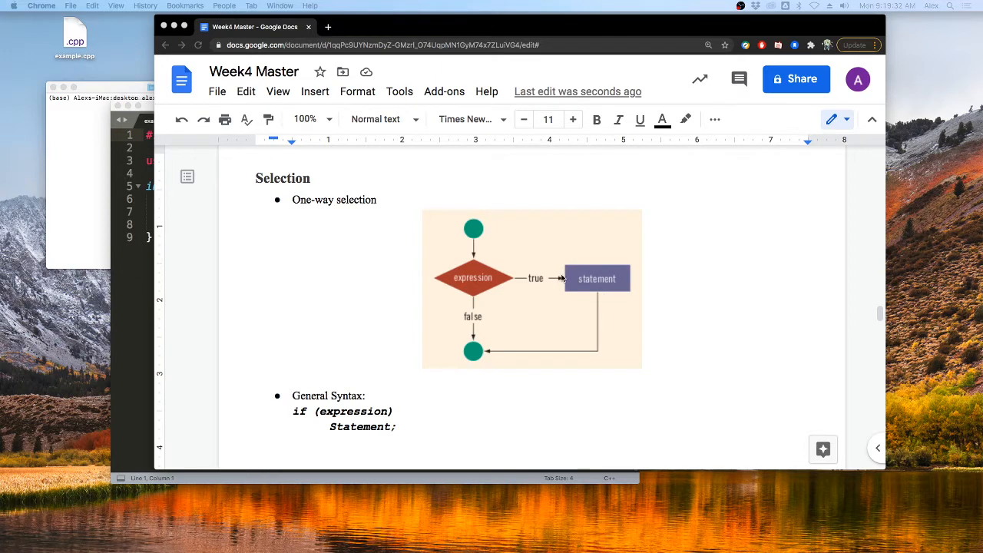
{"action": "mouse_move", "coordinate": [567, 280]}
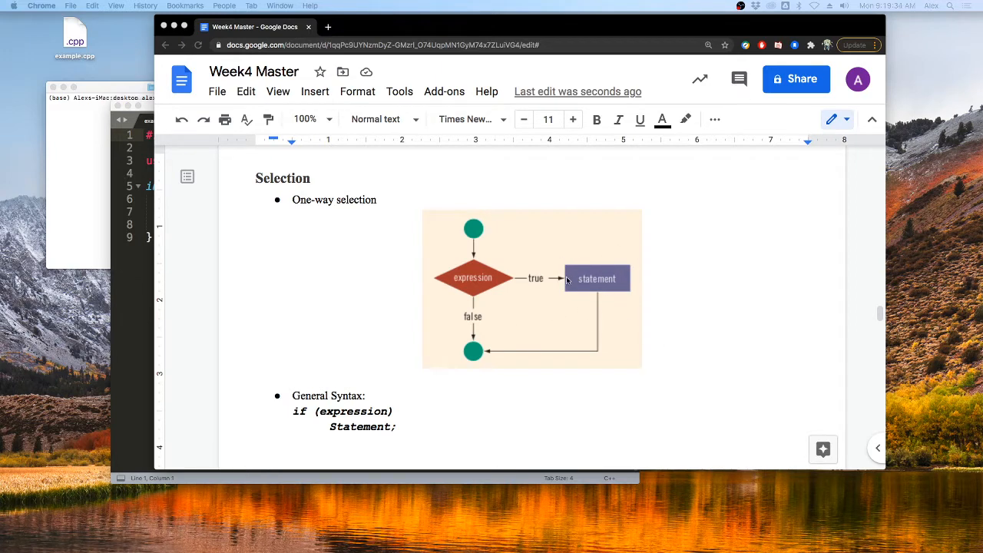
Scroll through the notes and highlight the if keyword in the general syntax.
{"action": "scroll", "scroll_direction": "down", "scroll_amount": 3}
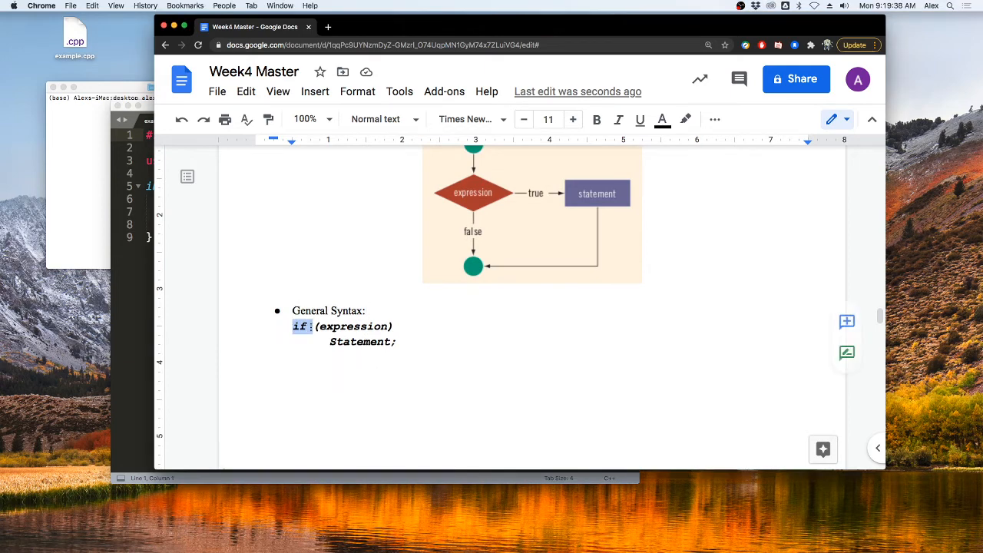
{"action": "left_click_drag", "start_coordinate": [294, 326], "coordinate": [396, 341]}
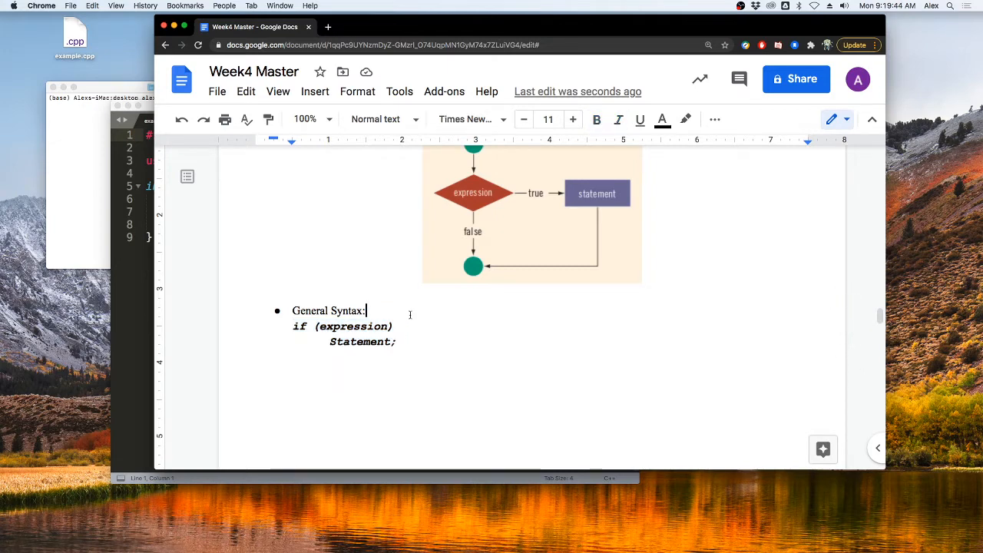
{"action": "scroll", "scroll_direction": "down", "scroll_amount": 3}
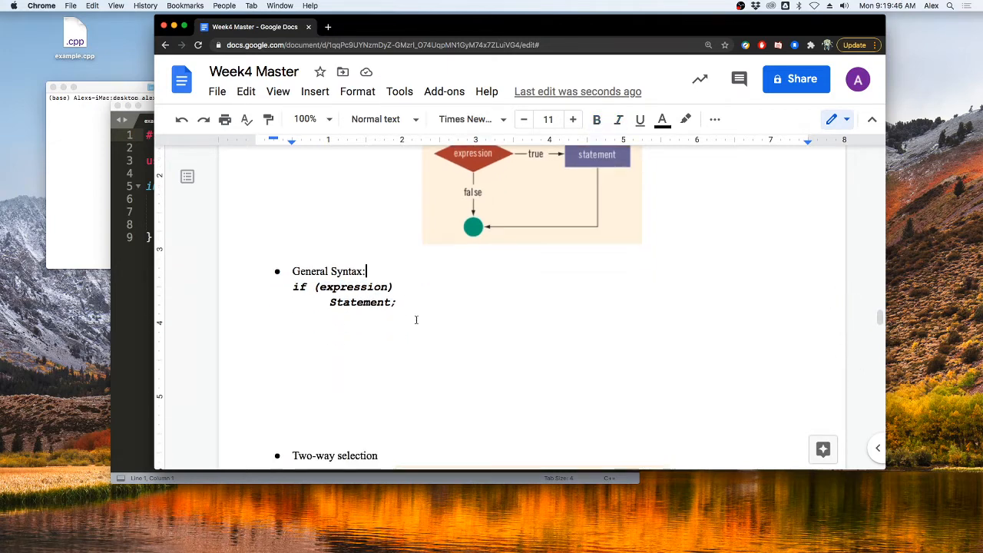
{"action": "scroll", "scroll_direction": "down", "scroll_amount": 3}
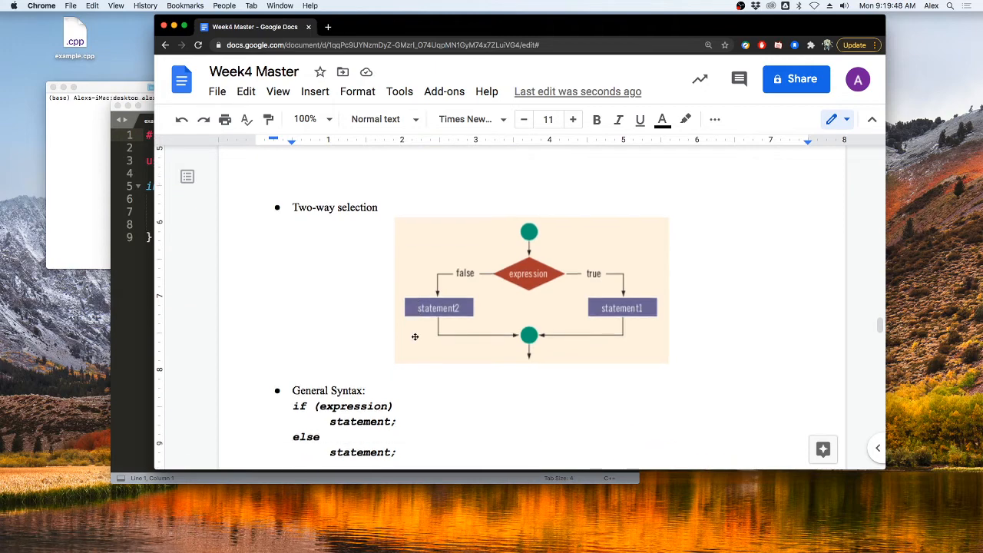
{"action": "scroll", "scroll_direction": "up", "scroll_amount": 3}
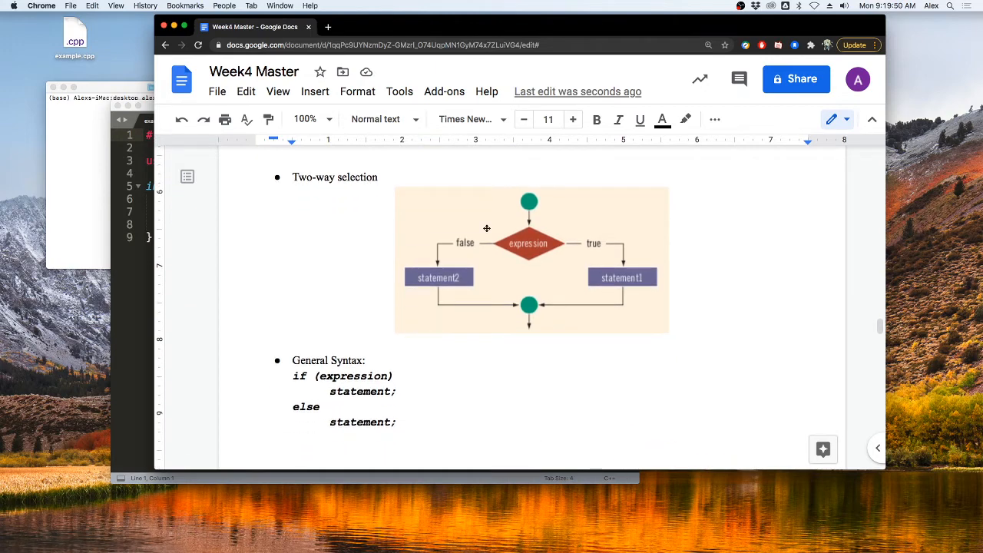
{"action": "mouse_move", "coordinate": [531, 241]}
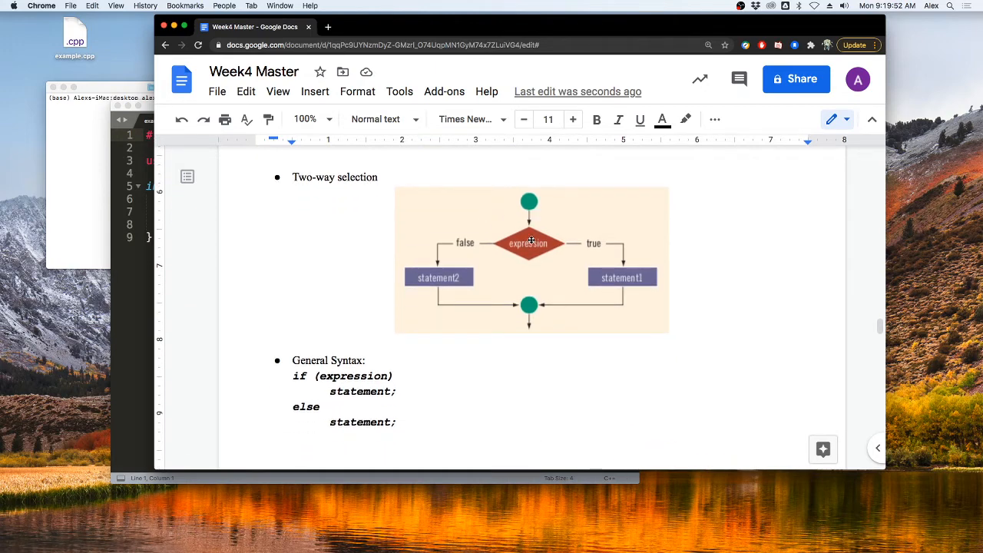
{"action": "mouse_move", "coordinate": [598, 244]}
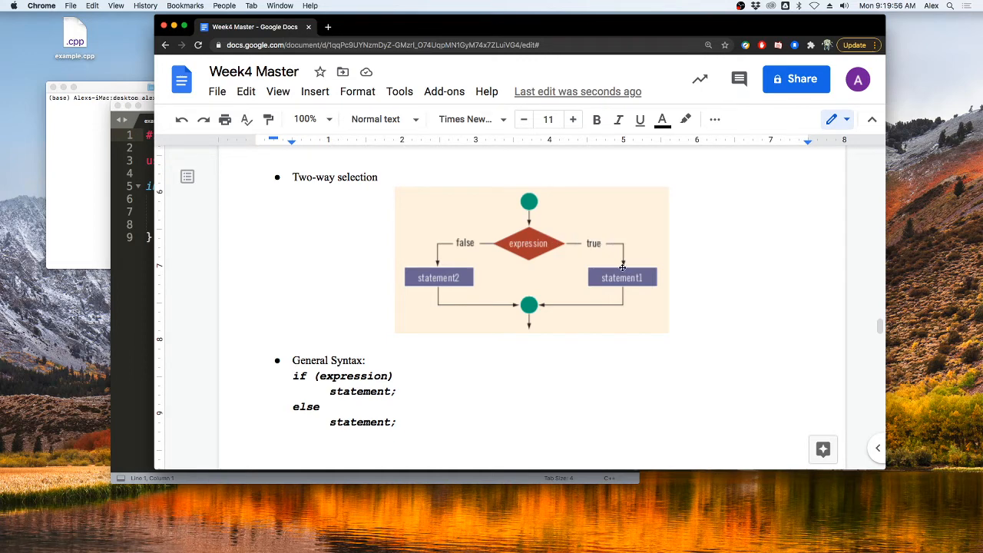
{"action": "mouse_move", "coordinate": [601, 289]}
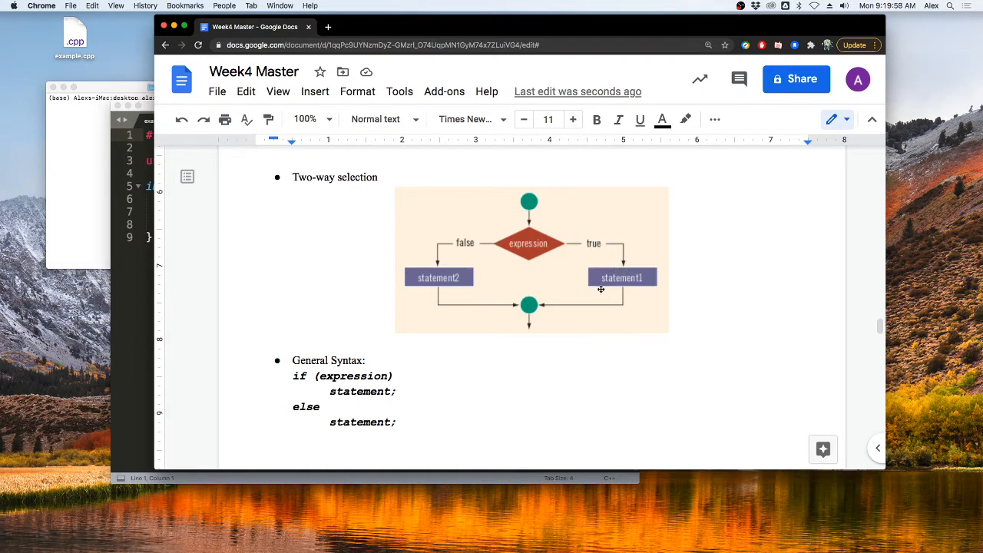
{"action": "mouse_move", "coordinate": [534, 306]}
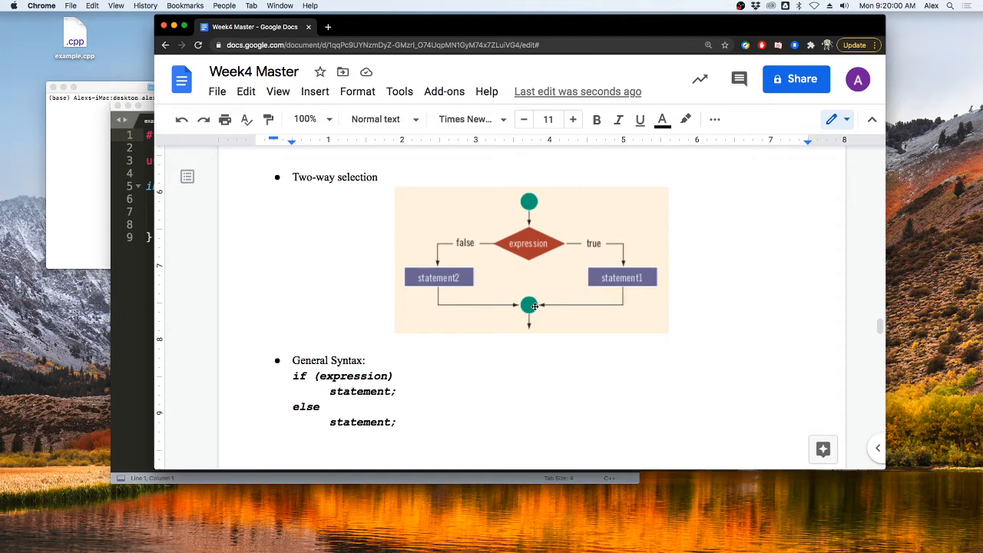
{"action": "mouse_move", "coordinate": [533, 237]}
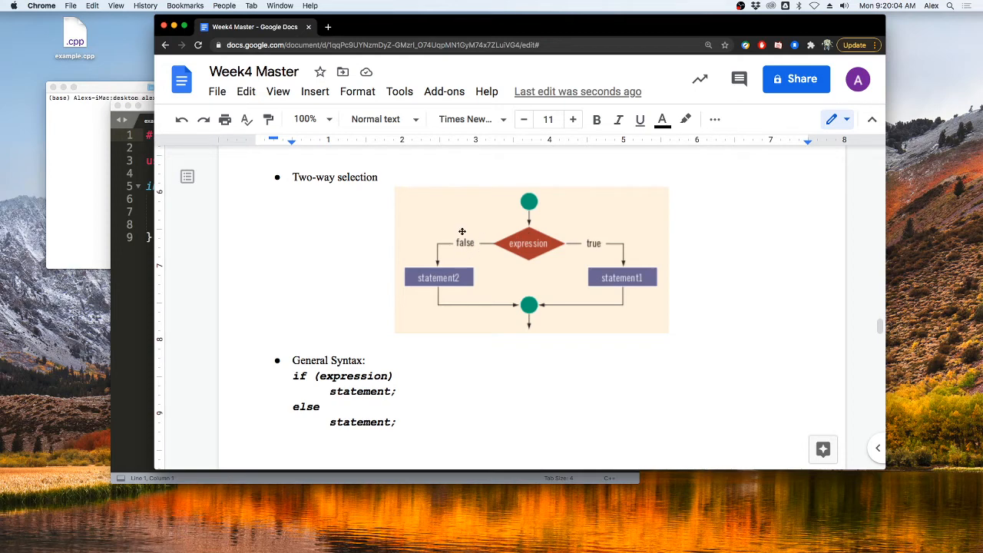
{"action": "mouse_move", "coordinate": [406, 277]}
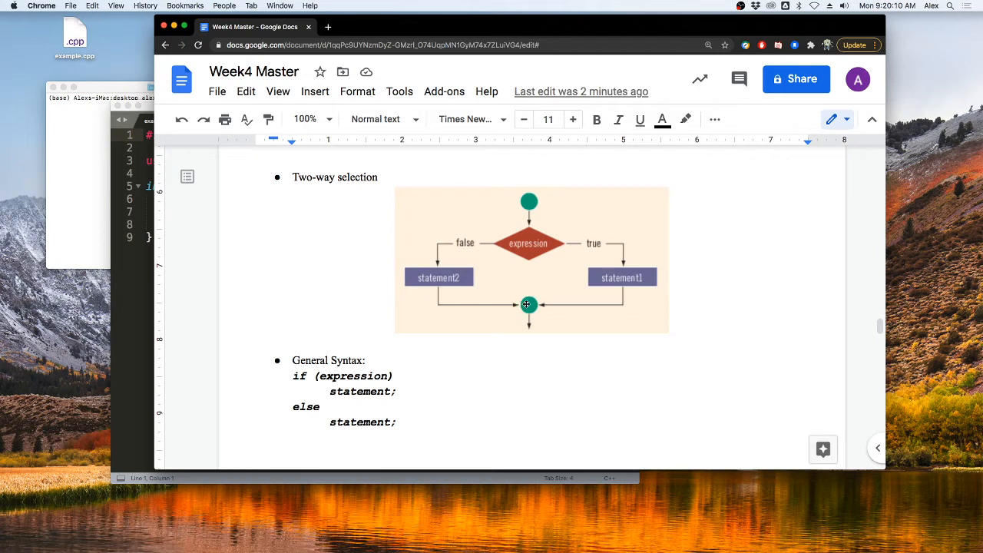
{"action": "mouse_move", "coordinate": [589, 241]}
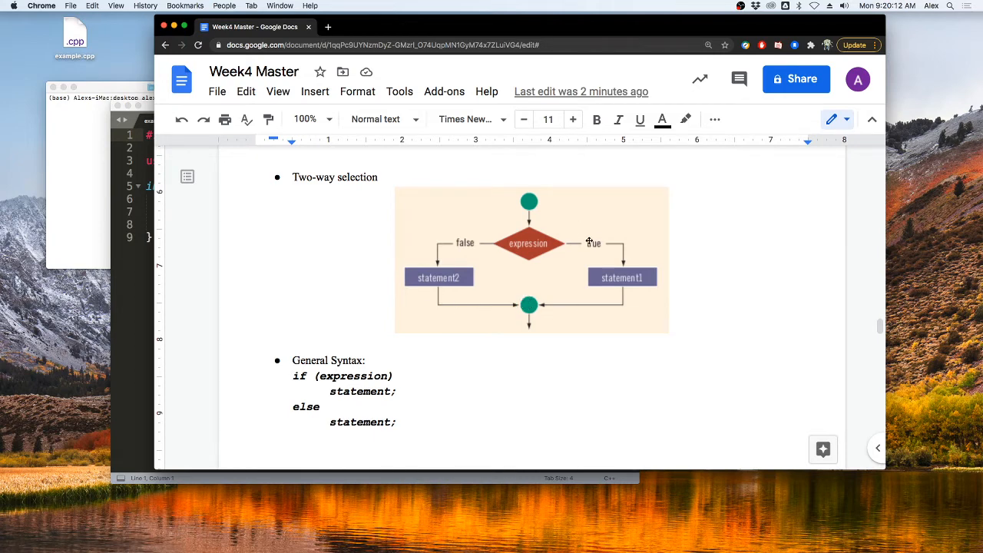
{"action": "mouse_move", "coordinate": [528, 302]}
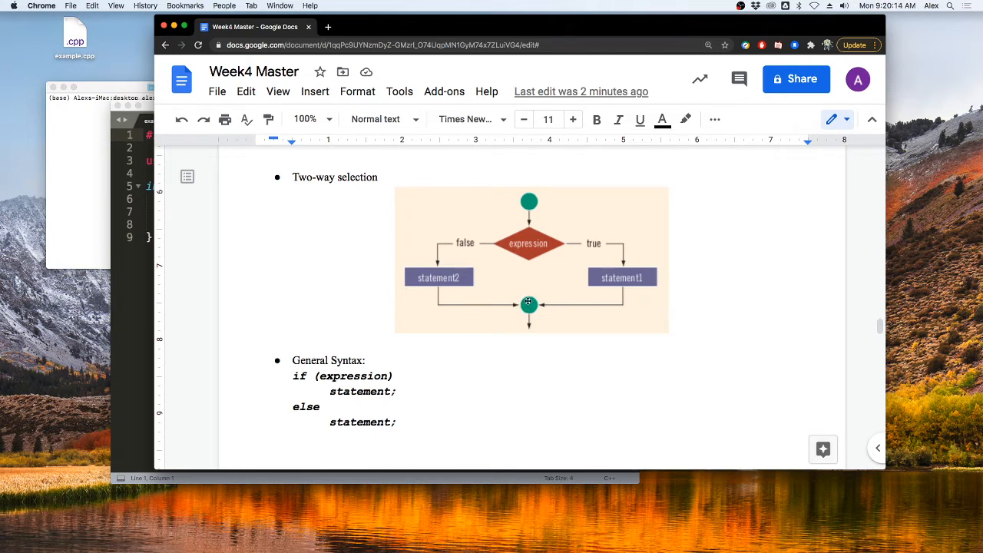
{"action": "mouse_move", "coordinate": [447, 320]}
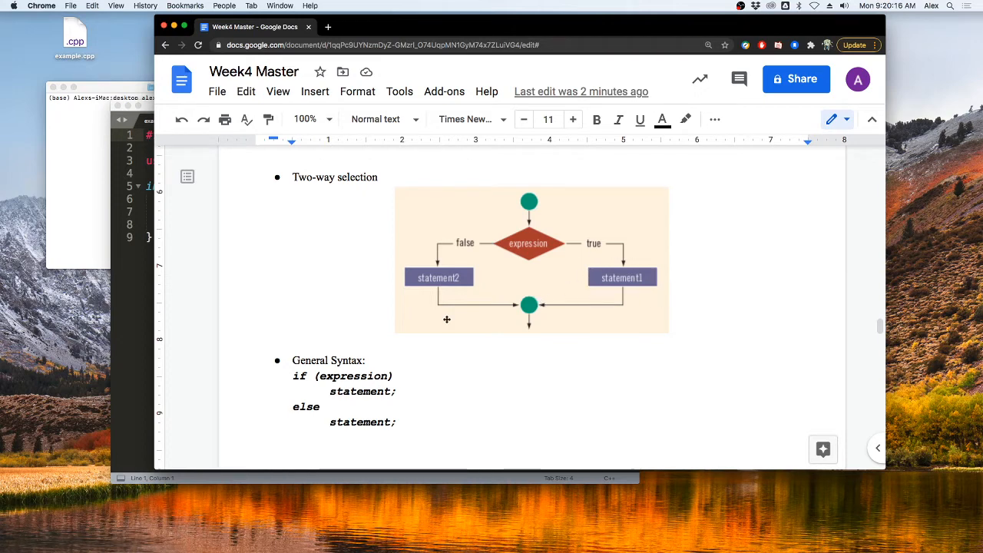
Highlight the if/else syntax and line 10's output, then add 'if (y > x)'.
{"action": "scroll", "scroll_direction": "down", "scroll_amount": 3}
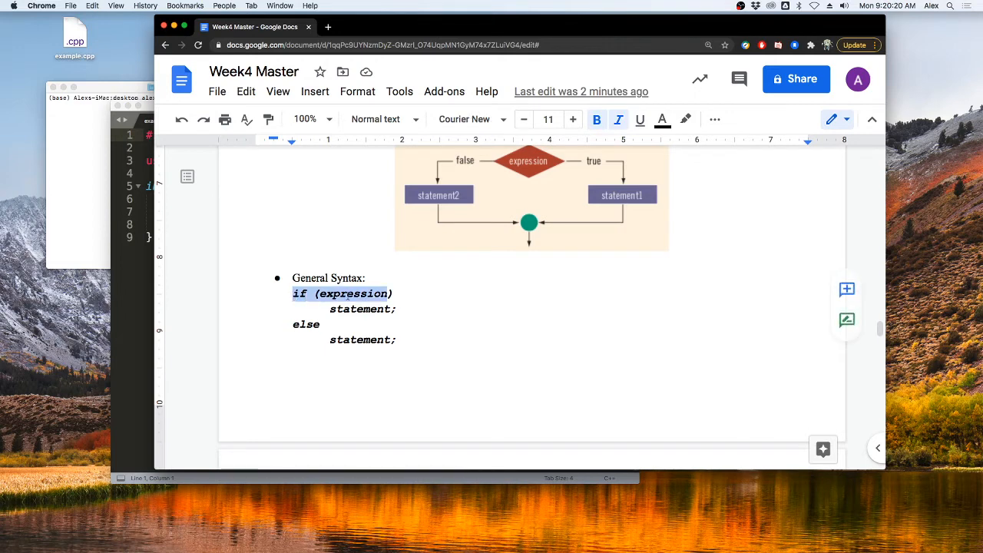
{"action": "left_click_drag", "start_coordinate": [293, 293], "coordinate": [396, 309]}
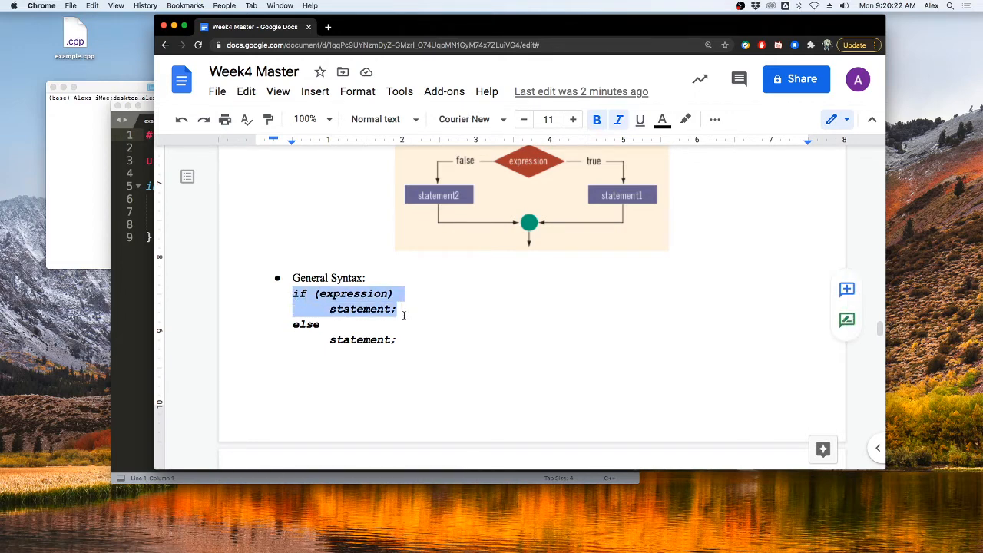
{"action": "left_click_drag", "start_coordinate": [396, 309], "coordinate": [395, 339]}
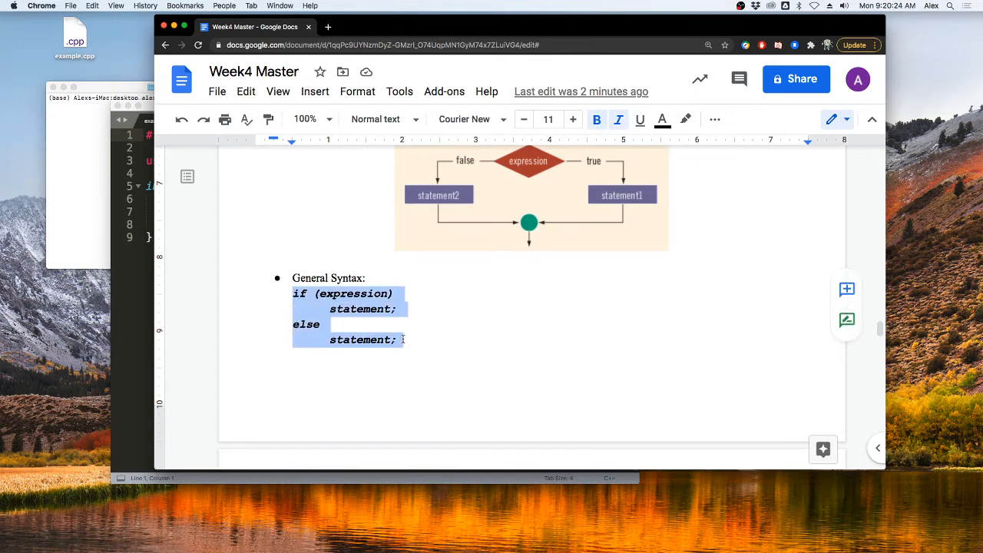
{"action": "left_click", "coordinate": [409, 323]}
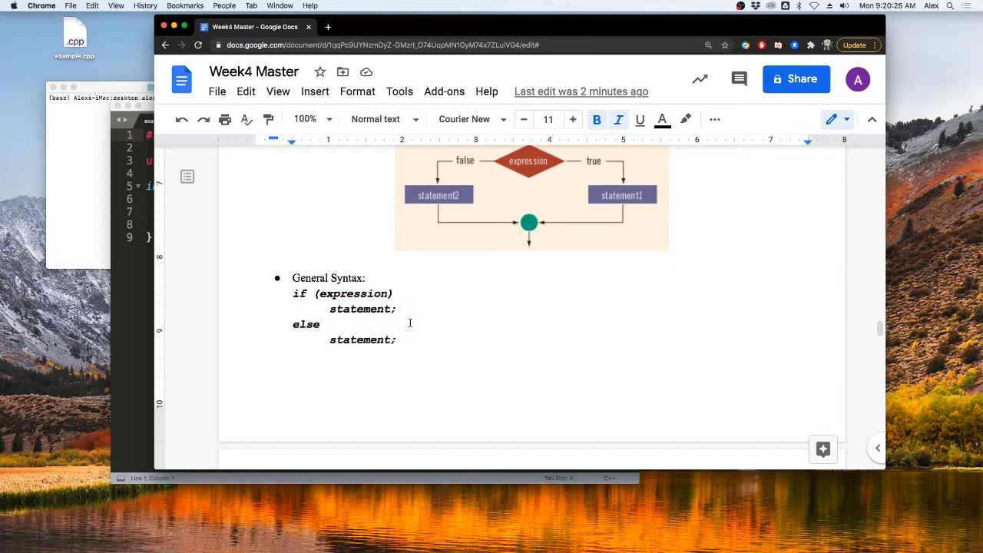
{"action": "mouse_move", "coordinate": [132, 298]}
{"action": "type", "text": "cout << x << \" is larger than \" << y << endl;"}
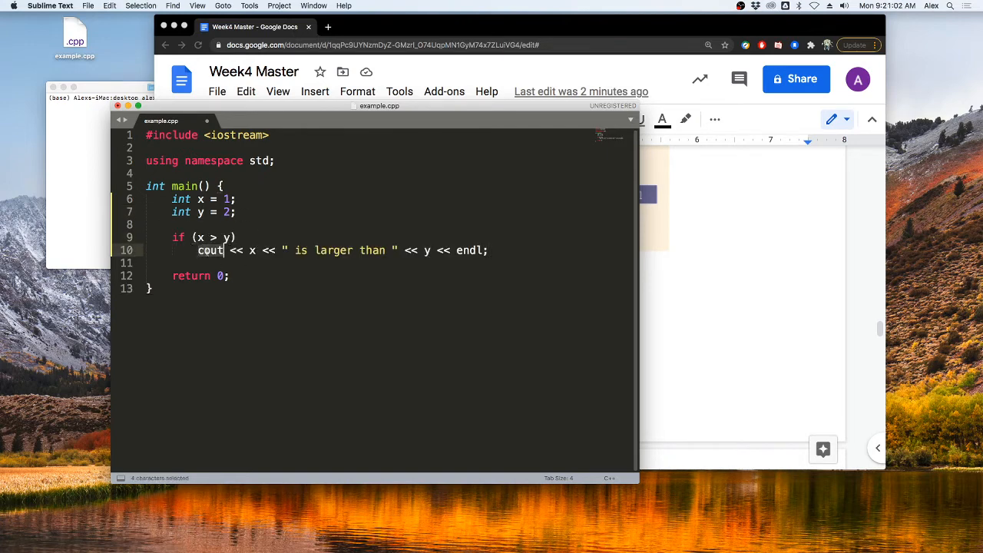
{"action": "left_click_drag", "start_coordinate": [210, 251], "coordinate": [257, 250]}
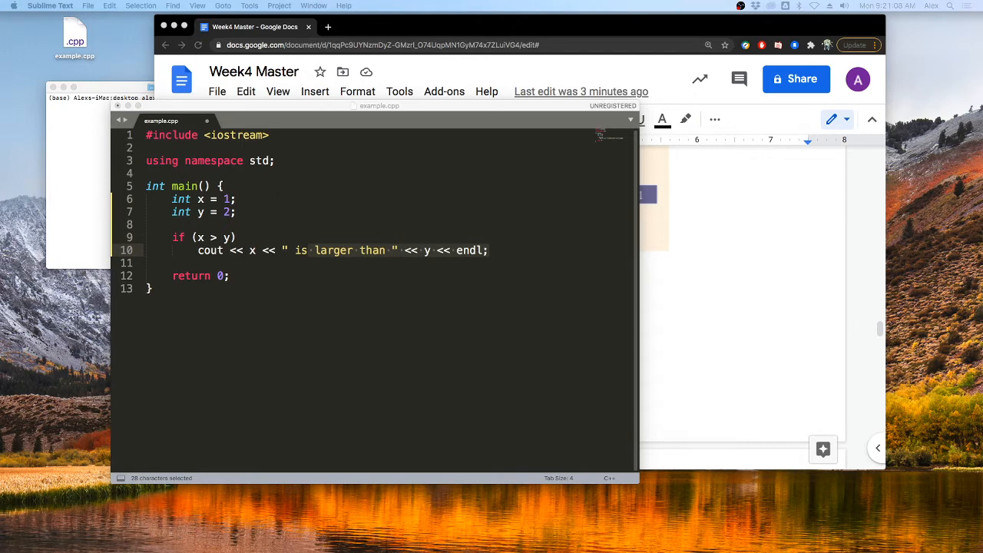
{"action": "mouse_move", "coordinate": [541, 291]}
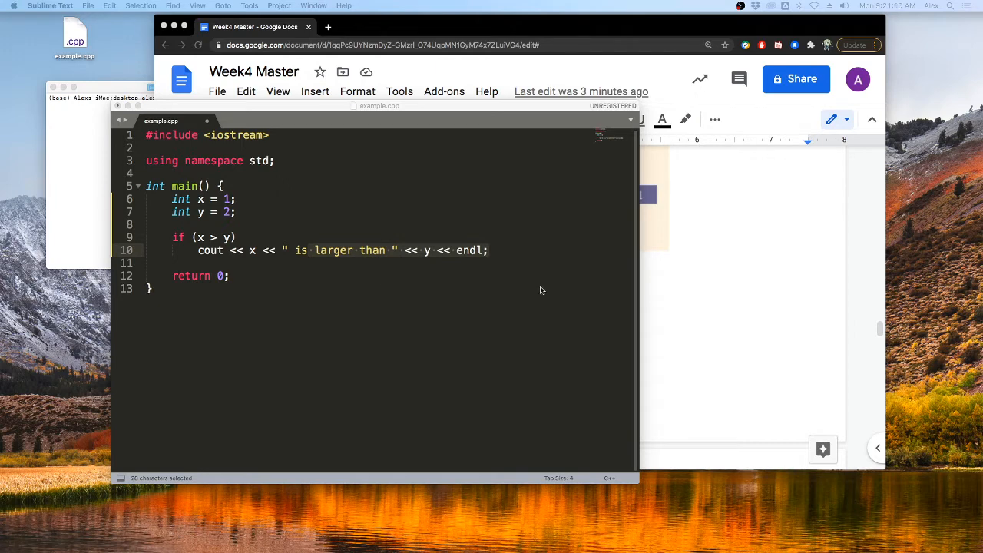
{"action": "type", "text": "if (y > x)"}
{"action": "left_click", "coordinate": [99, 97]}
{"action": "type", "text": "g"}
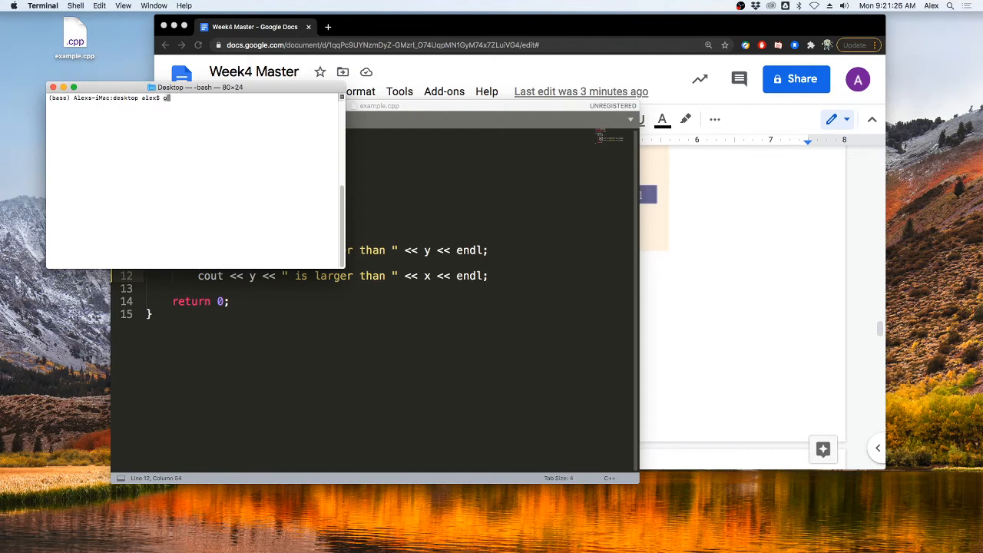
Compile with 'g++ example.cpp -Wall -pedantic', recompile after the end-of-file fix, then run ./a.out.
{"action": "type", "text": "++ ex"}
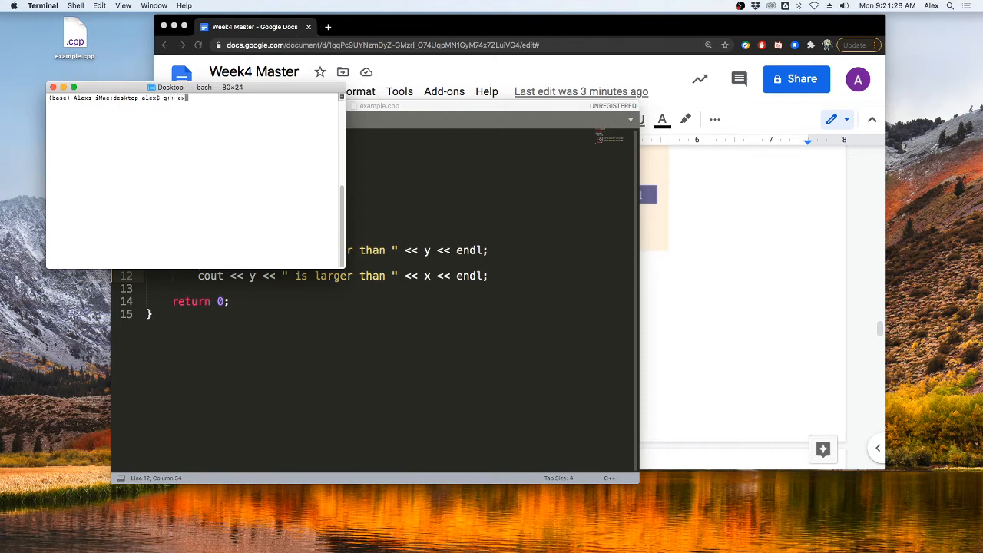
{"action": "type", "text": "ample.cpp"}
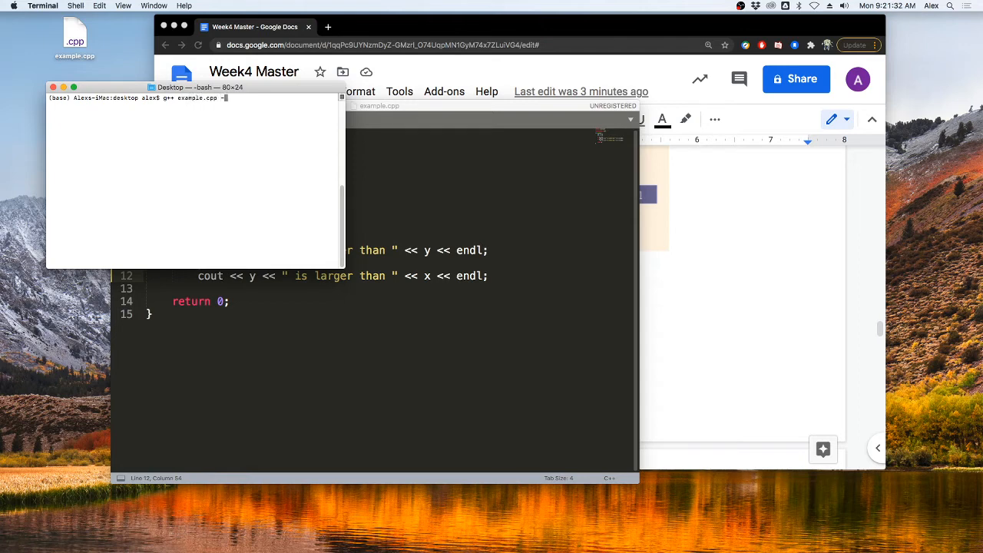
{"action": "type", "text": "-Wall -p"}
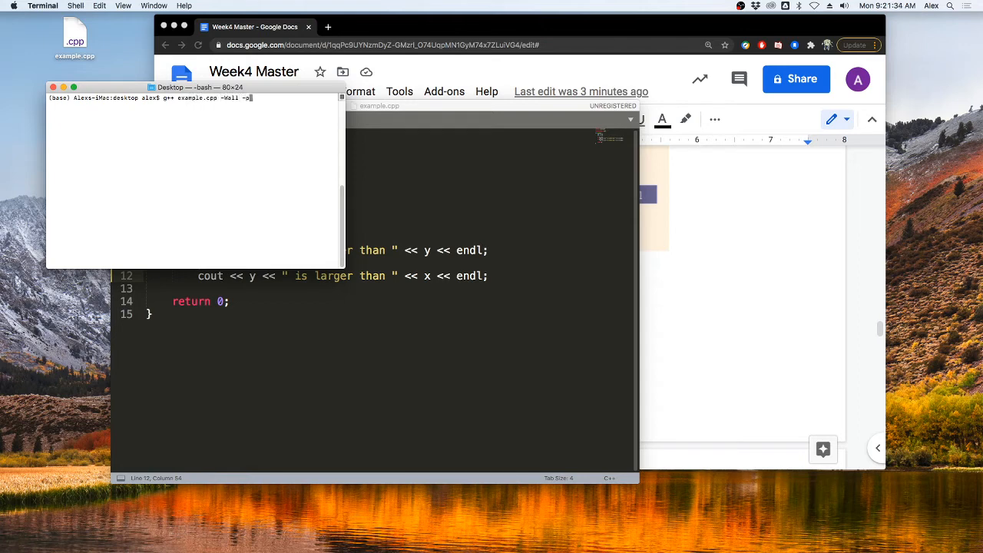
{"action": "key", "text": "Return"}
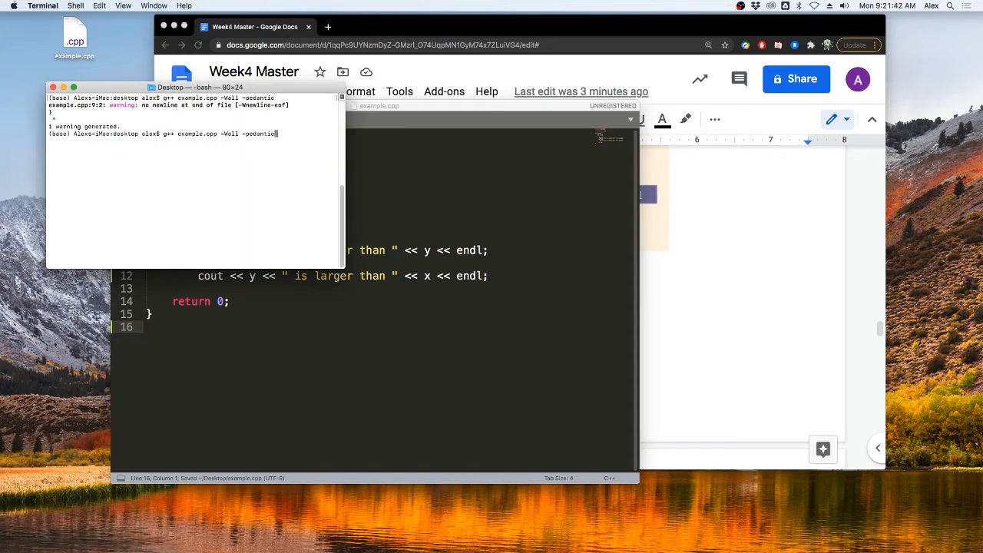
{"action": "key", "text": "Return"}
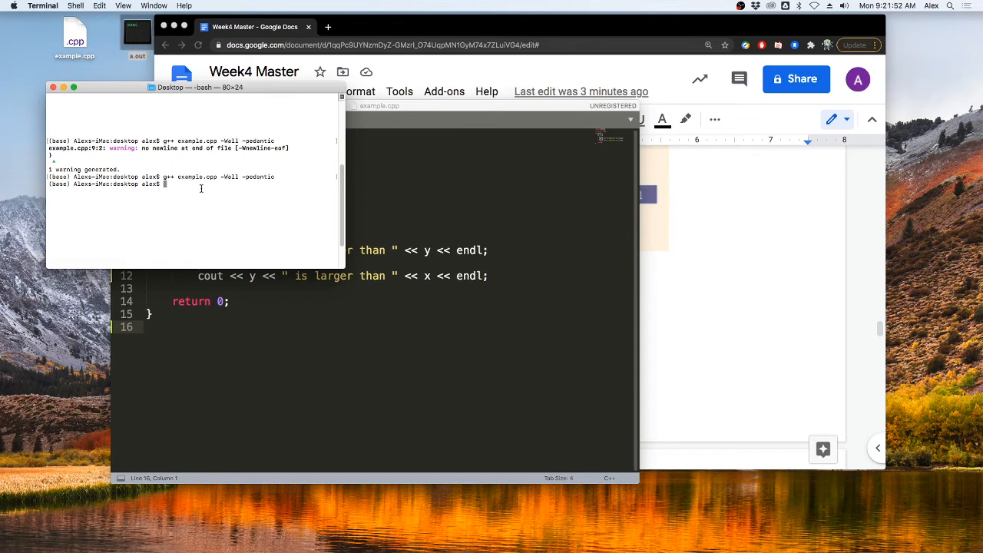
{"action": "type", "text": "./"}
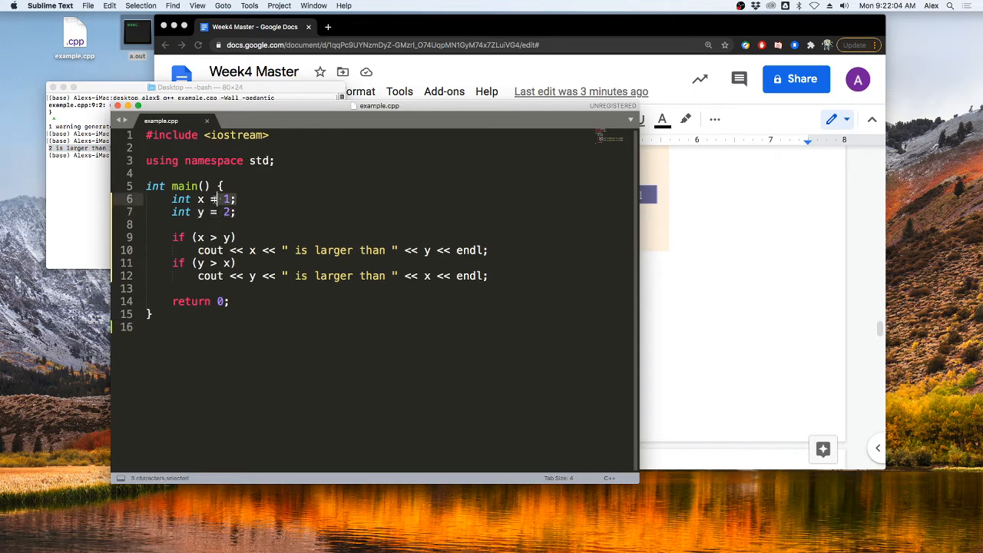
{"action": "left_click", "coordinate": [202, 237]}
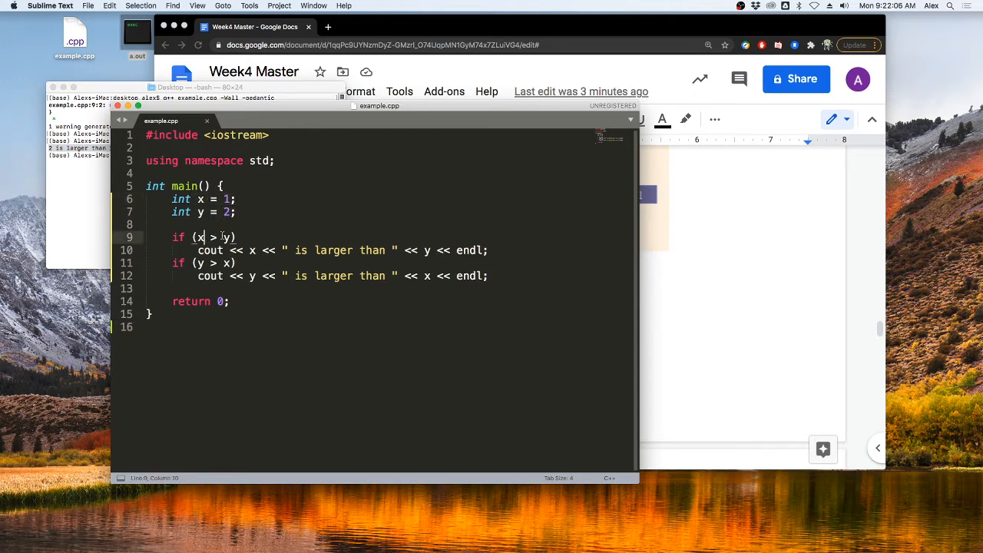
{"action": "left_click_drag", "start_coordinate": [194, 237], "coordinate": [228, 237]}
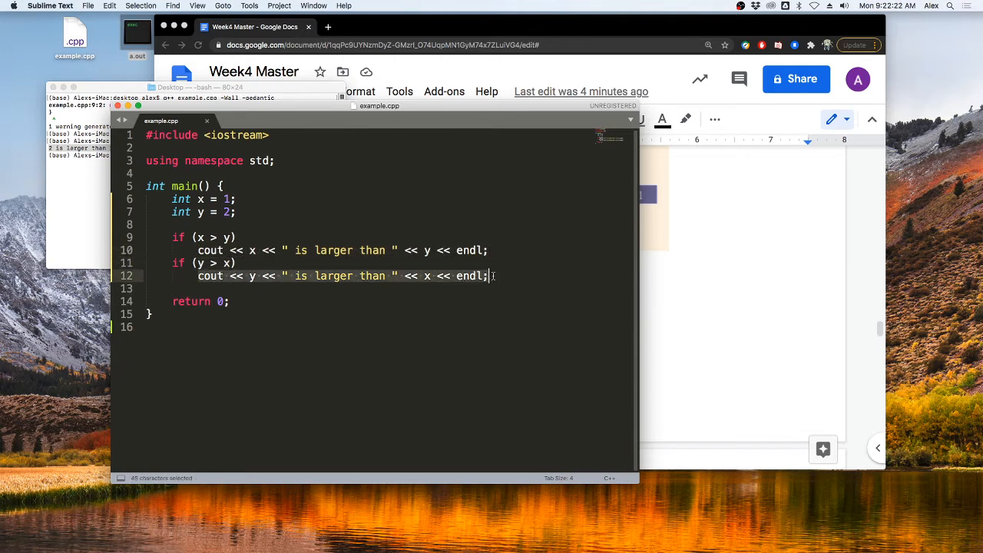
{"action": "left_click", "coordinate": [448, 250]}
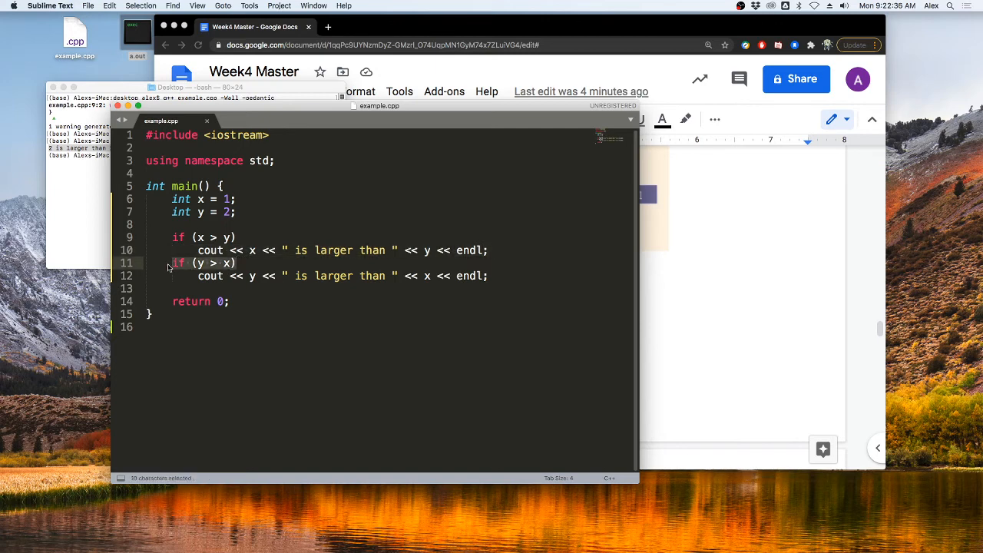
{"action": "mouse_move", "coordinate": [283, 270]}
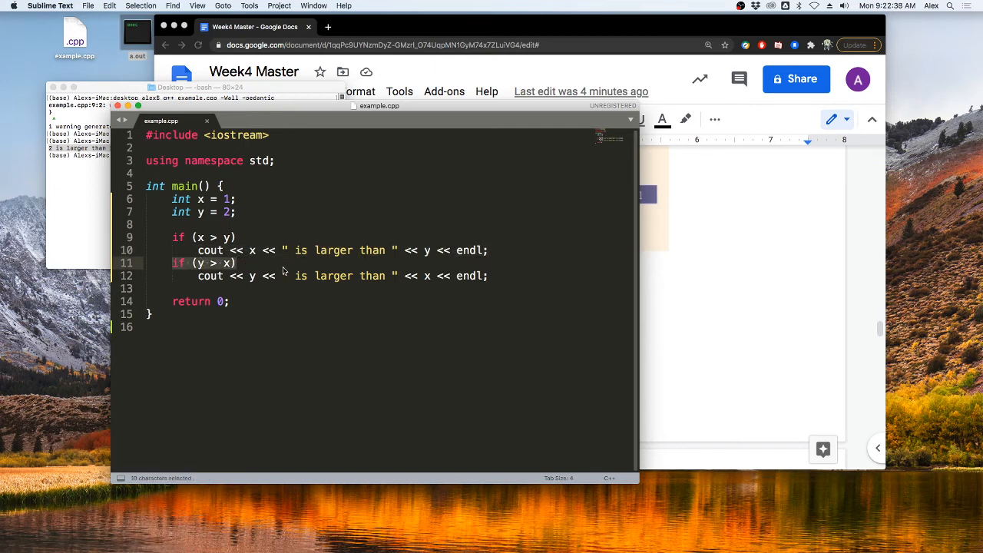
Type 'else' in place of the second condition, then highlight the x > y condition.
{"action": "type", "text": "els"}
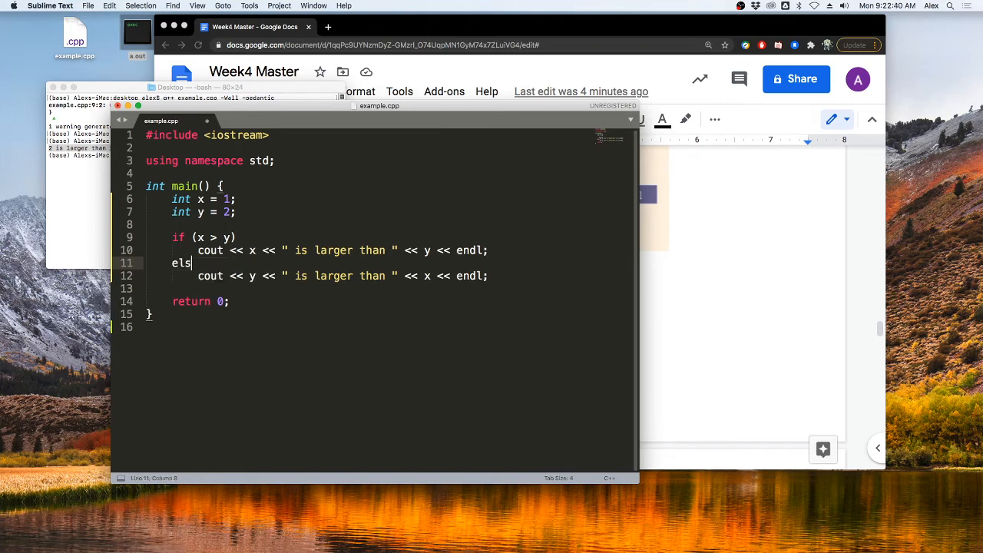
{"action": "type", "text": "e"}
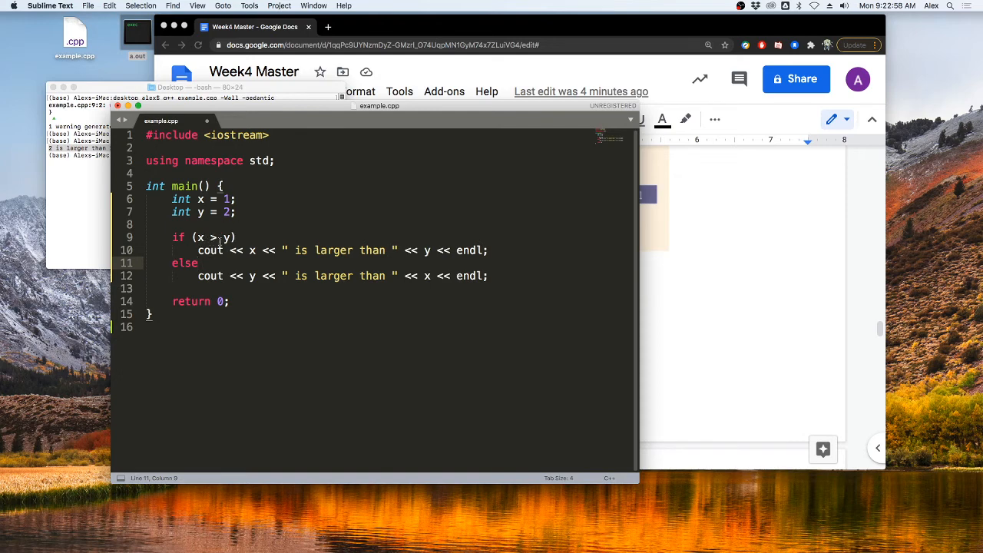
{"action": "double_click", "coordinate": [184, 263]}
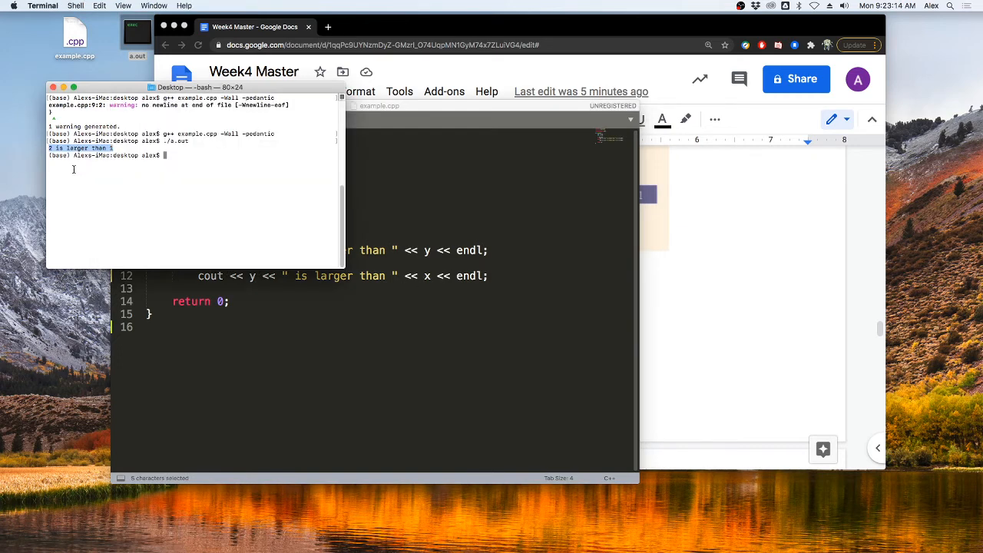
Recompile the if/else code with 'g++ example.cpp -Wall -pedantic'.
{"action": "type", "text": "g++ example.cpp -Wall -pedantic"}
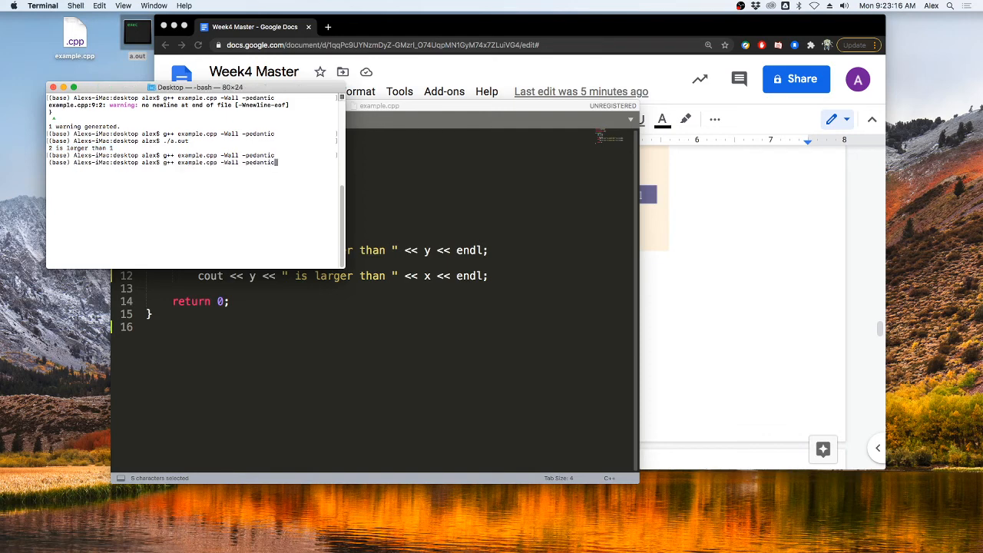
{"action": "key", "text": "Return"}
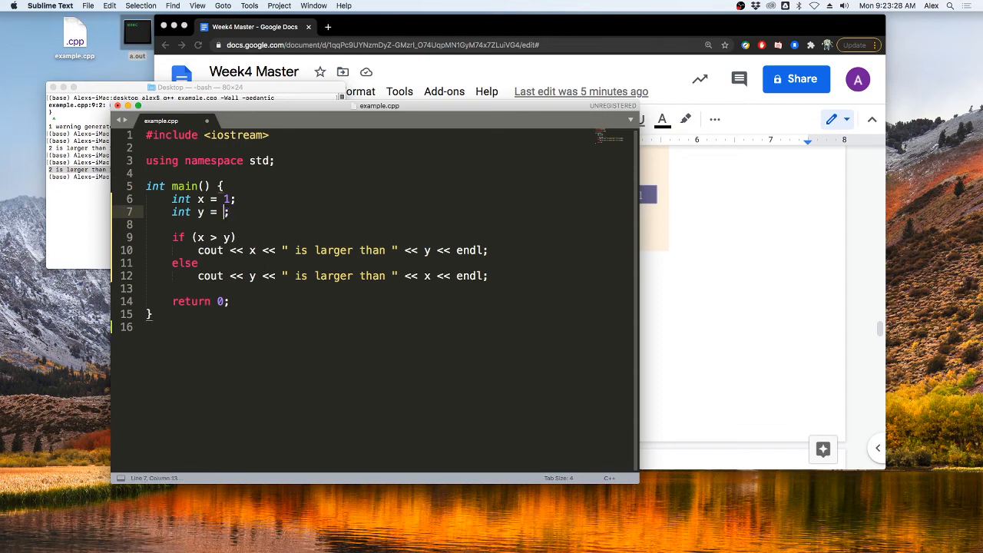
{"action": "mouse_move", "coordinate": [268, 212]}
{"action": "type", "text": "2"}
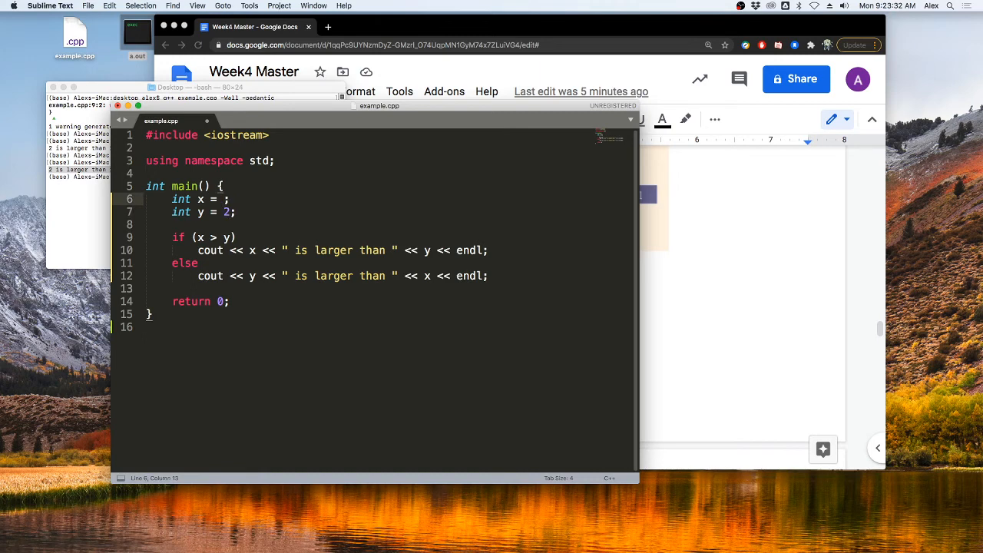
Enter 10 as the value of x in 'int x = 1;'.
{"action": "type", "text": "10"}
{"action": "left_click", "coordinate": [193, 176]}
{"action": "type", "text": "./a.out"}
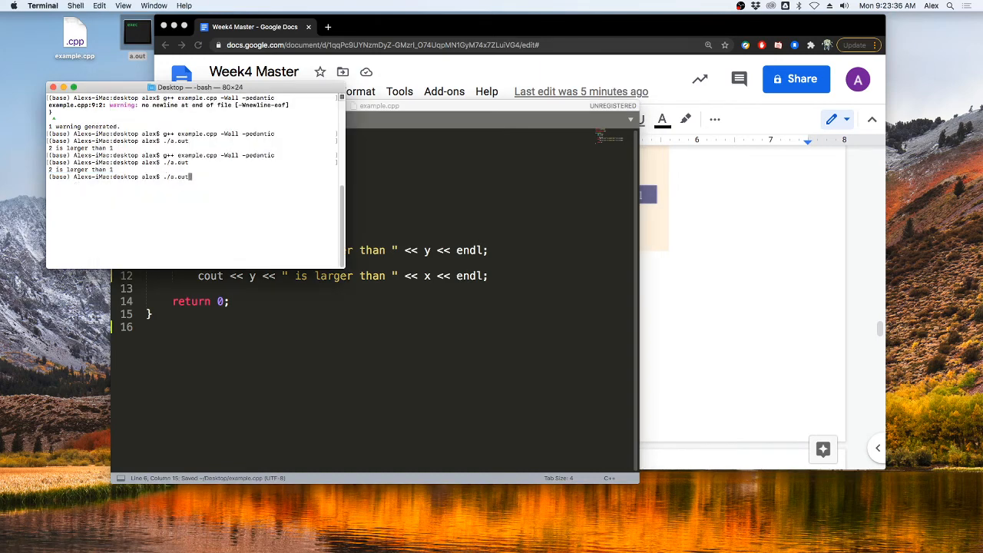
Rerun the g++ build with x = 10 and run the program, printing 10 is larger than 2.
{"action": "key", "text": "Return"}
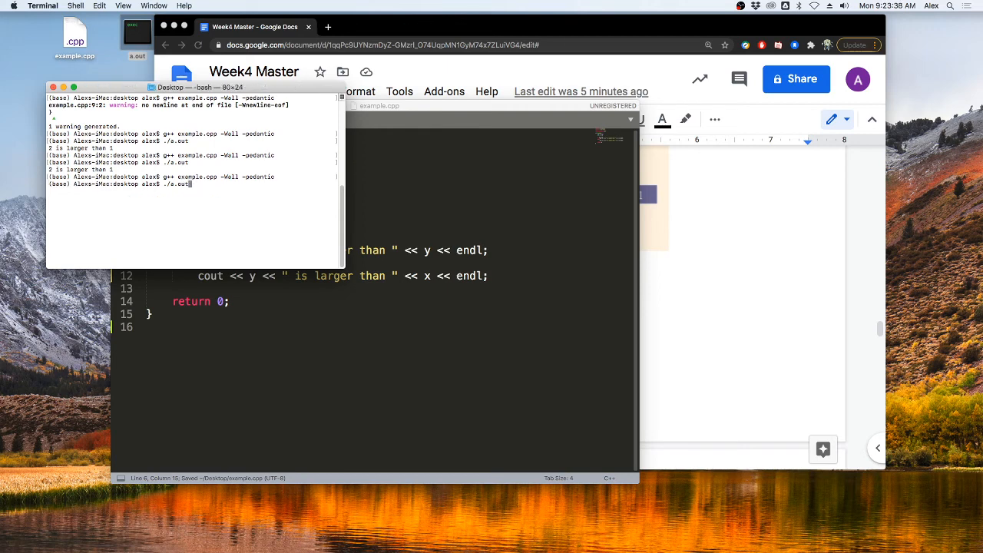
{"action": "key", "text": "Return"}
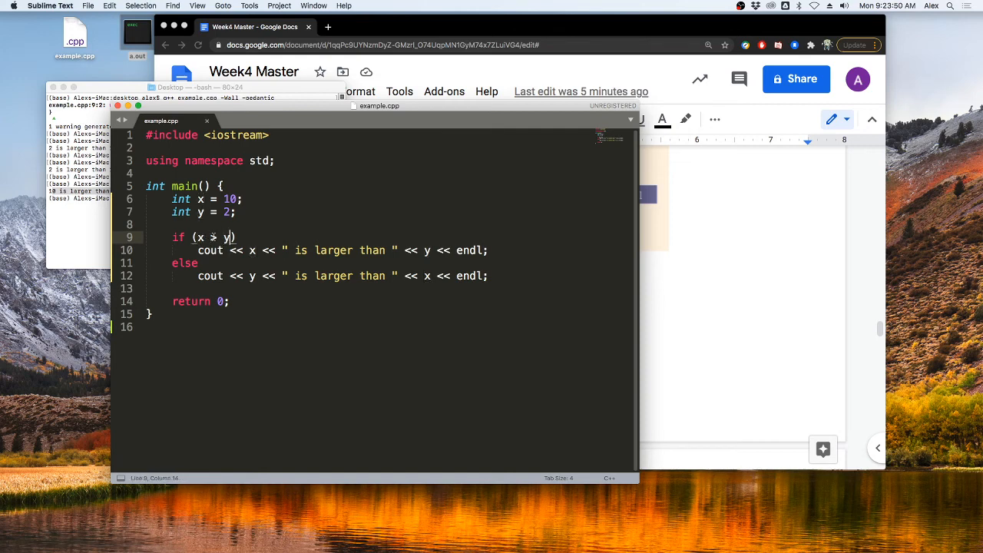
{"action": "left_click_drag", "start_coordinate": [193, 238], "coordinate": [230, 237]}
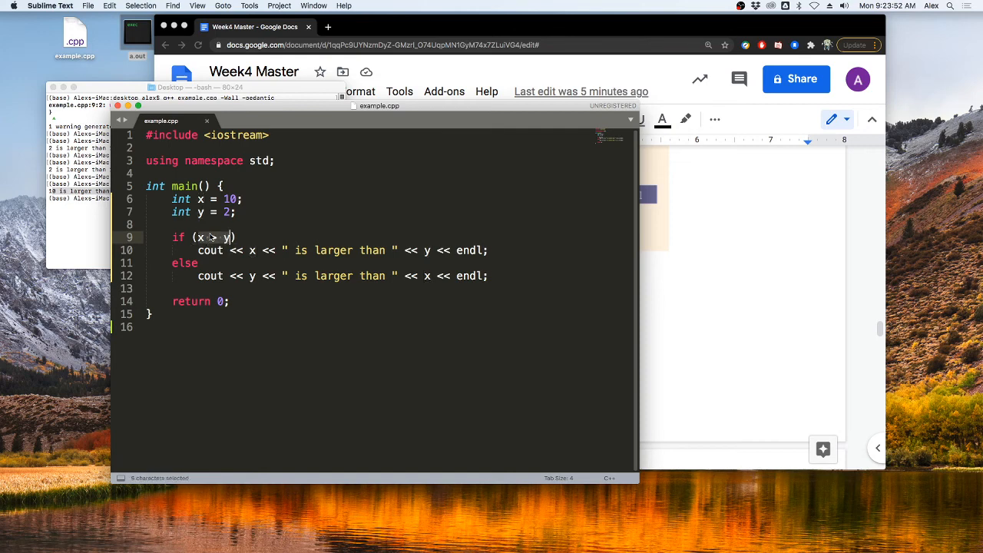
{"action": "left_click_drag", "start_coordinate": [205, 237], "coordinate": [480, 249]}
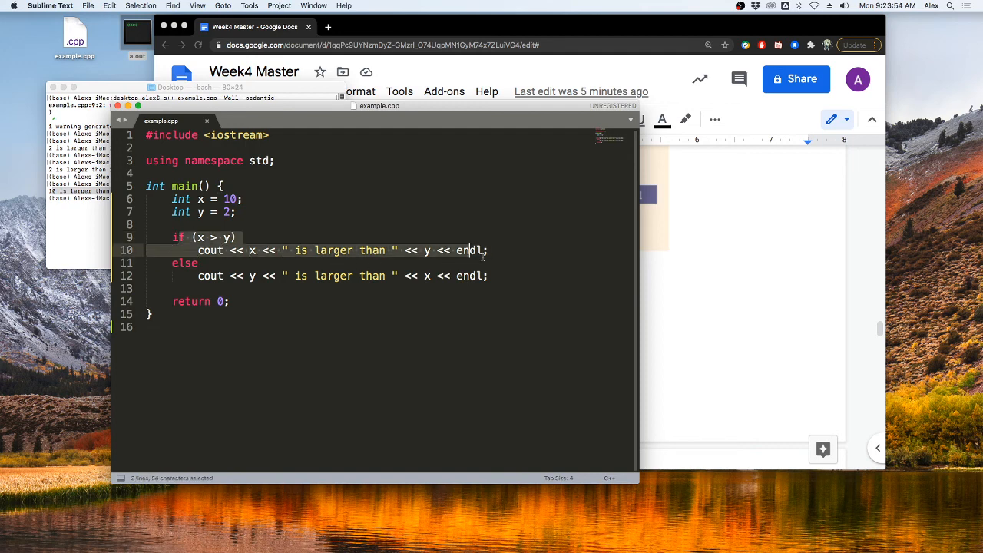